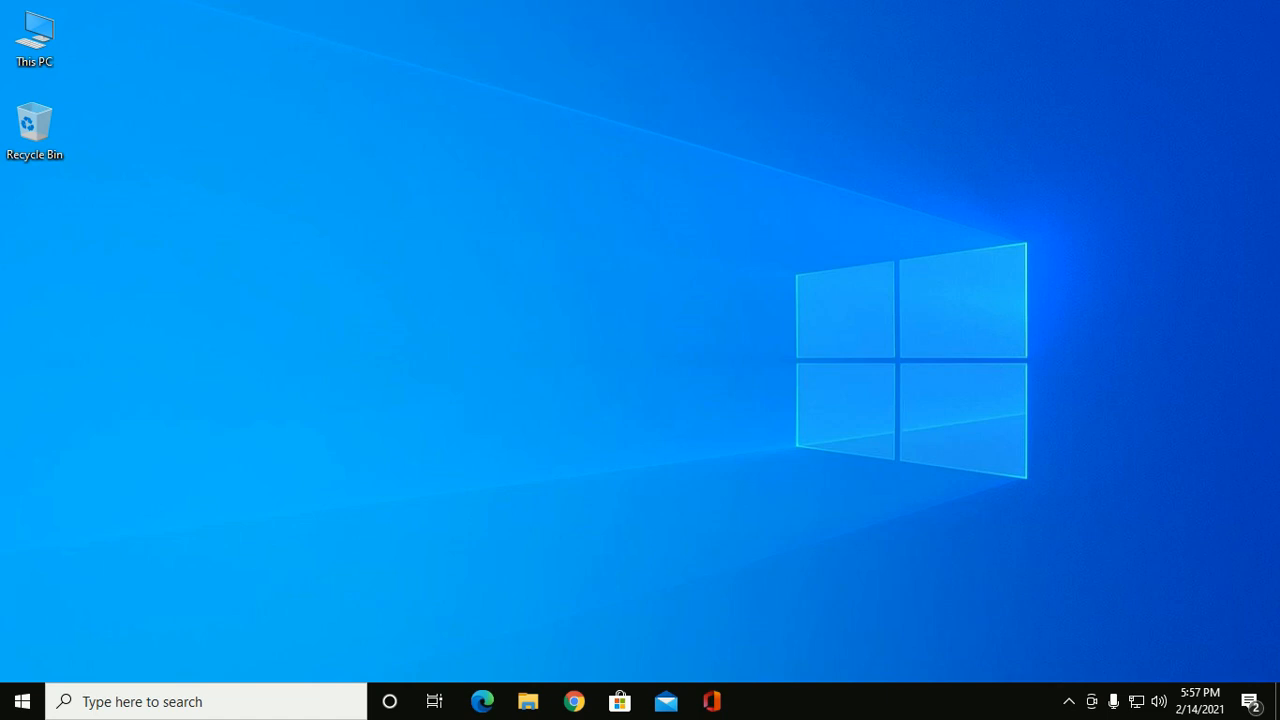
mouse_move(613, 494)
text(c)
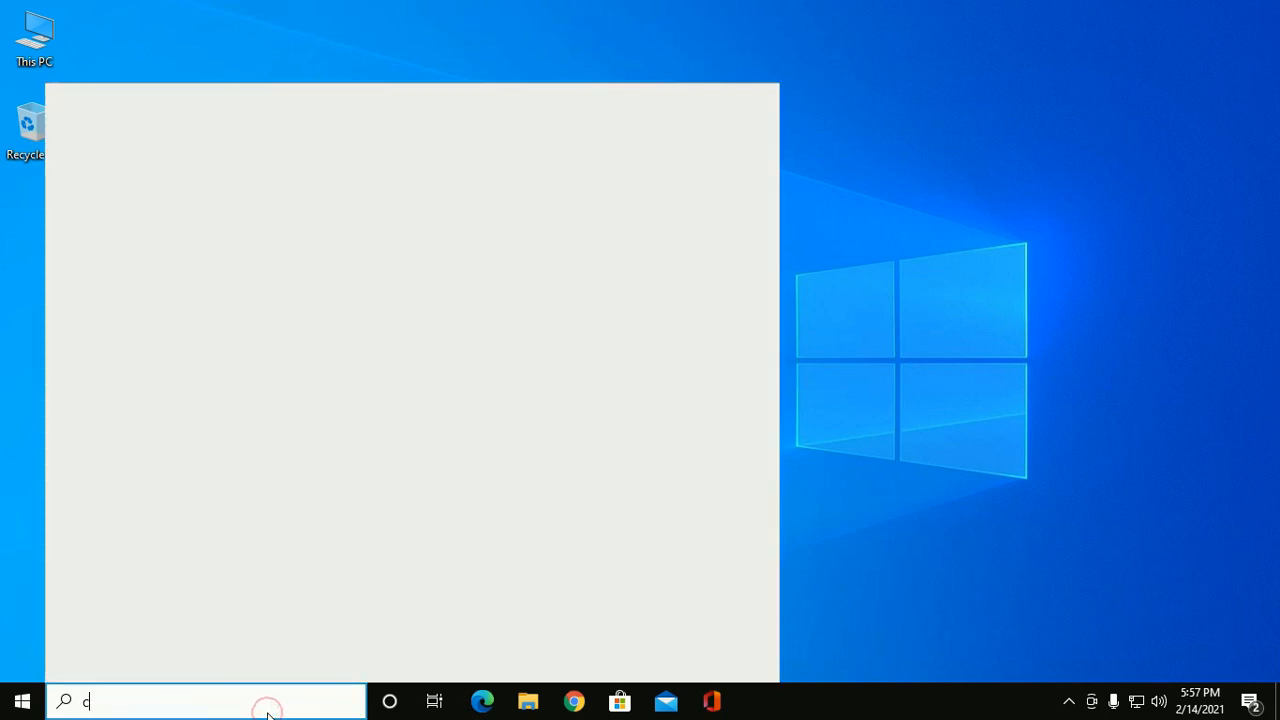
Launch Command Prompt from the Windows search results.
text(md)
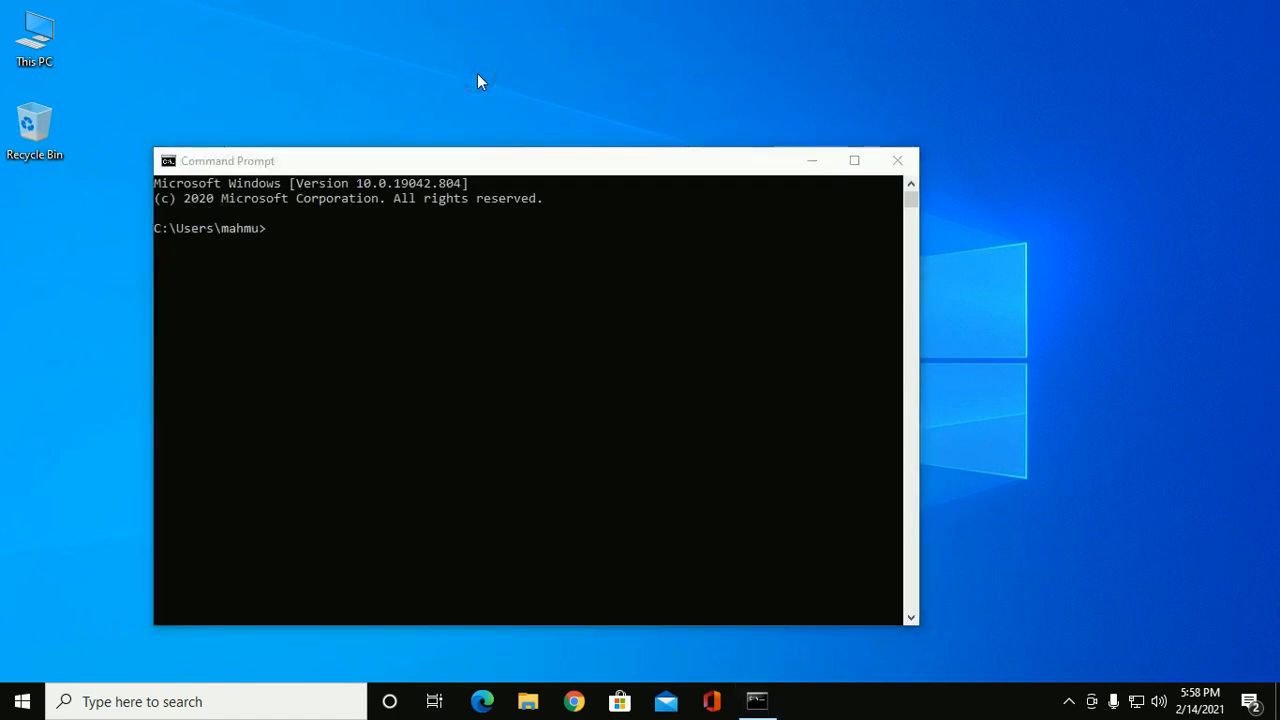
mouse_move(313, 92)
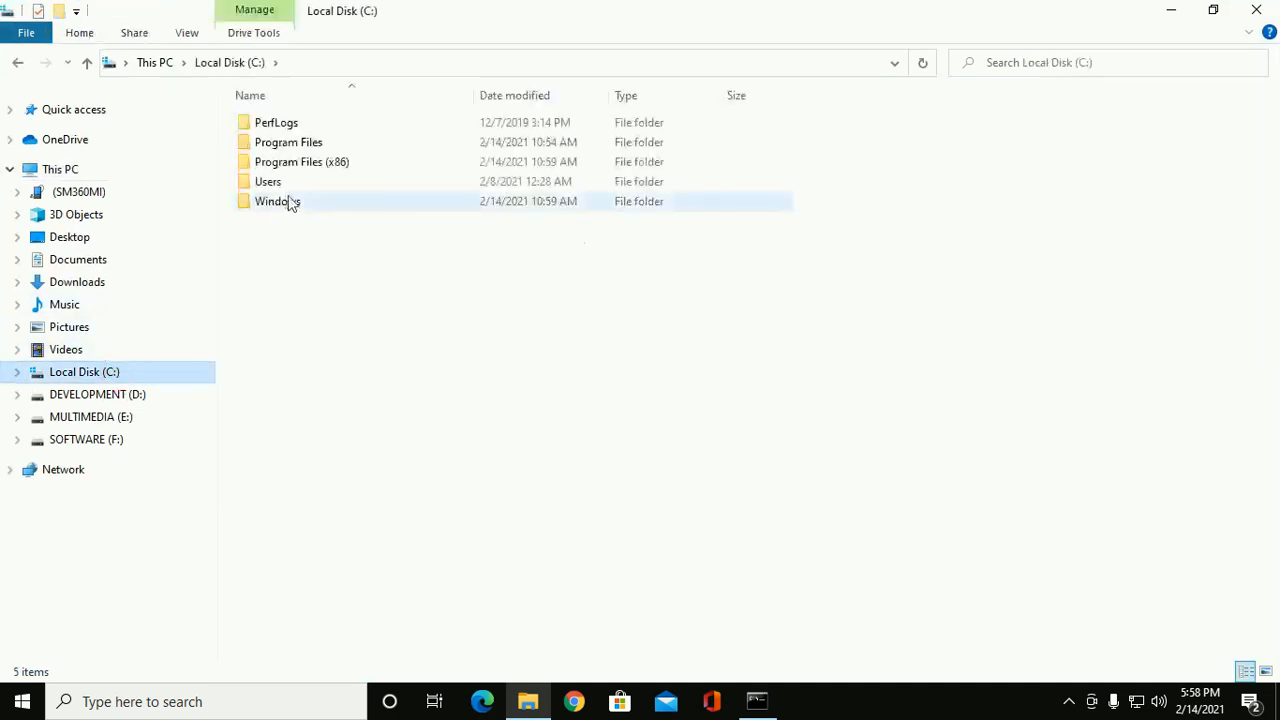
Browse C:\Users\mahmu\venv\Scripts and select python.exe.
double_click(268, 181)
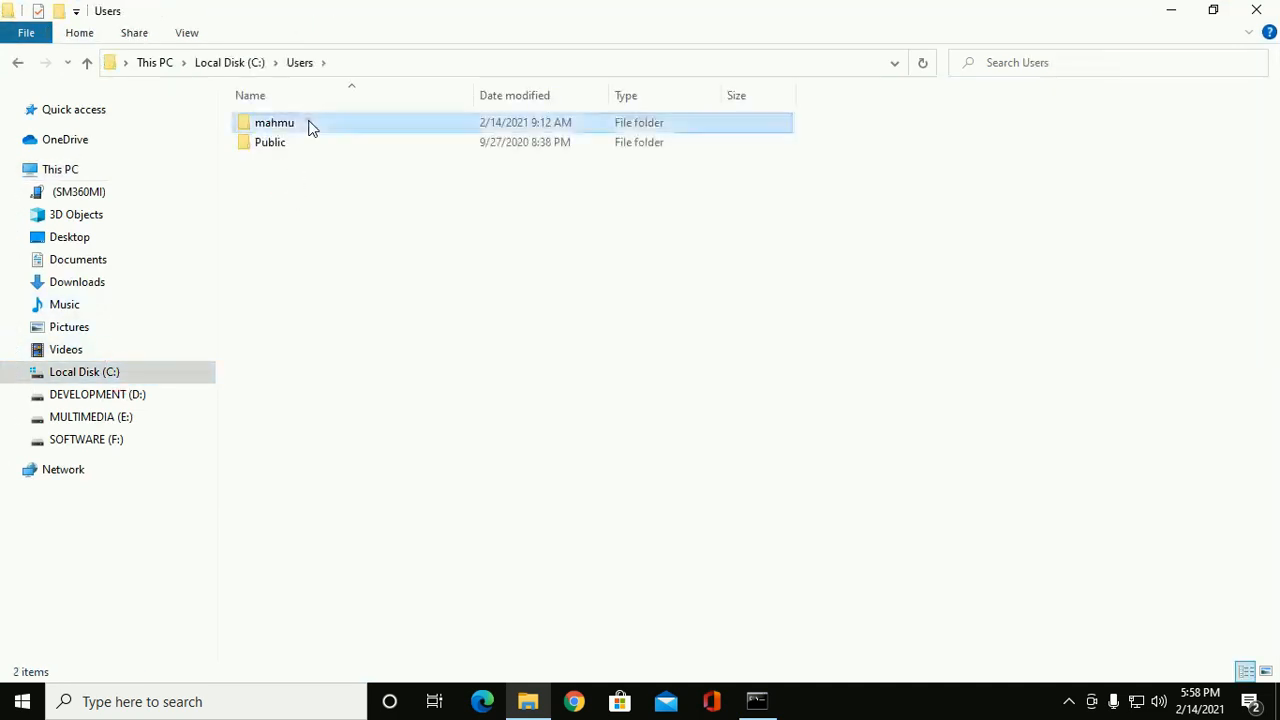
double_click(274, 122)
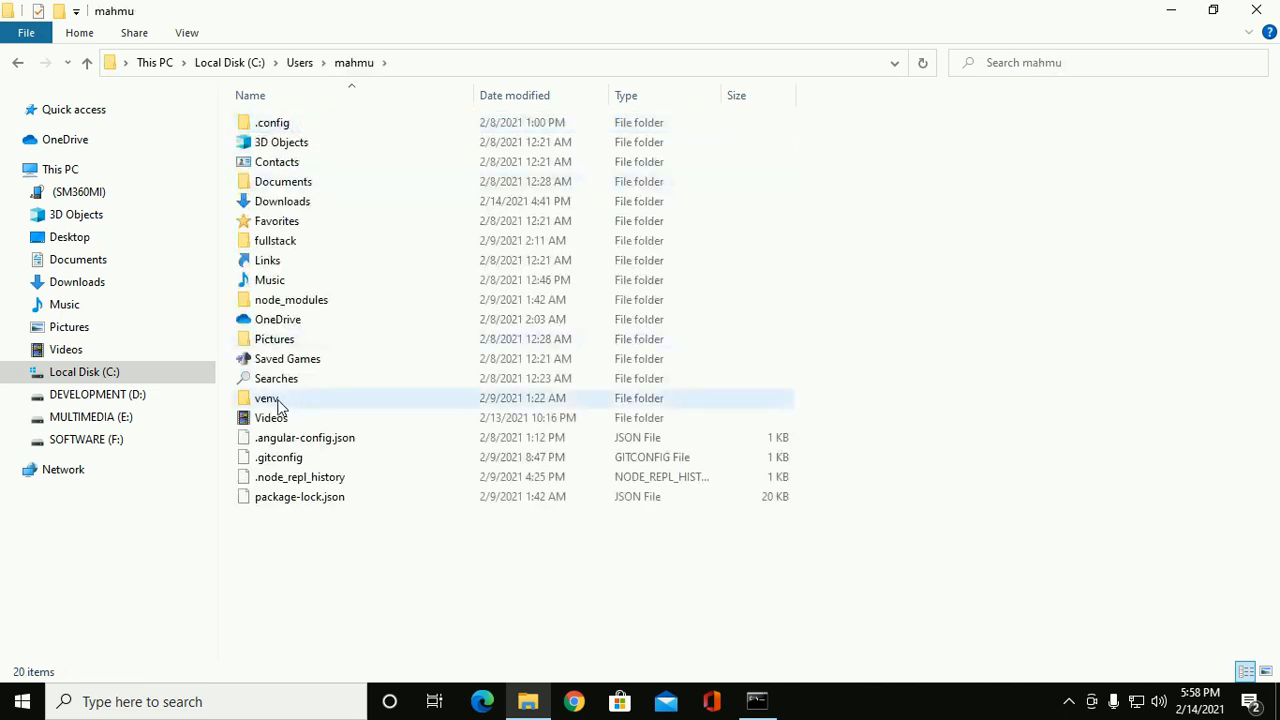
click(267, 398)
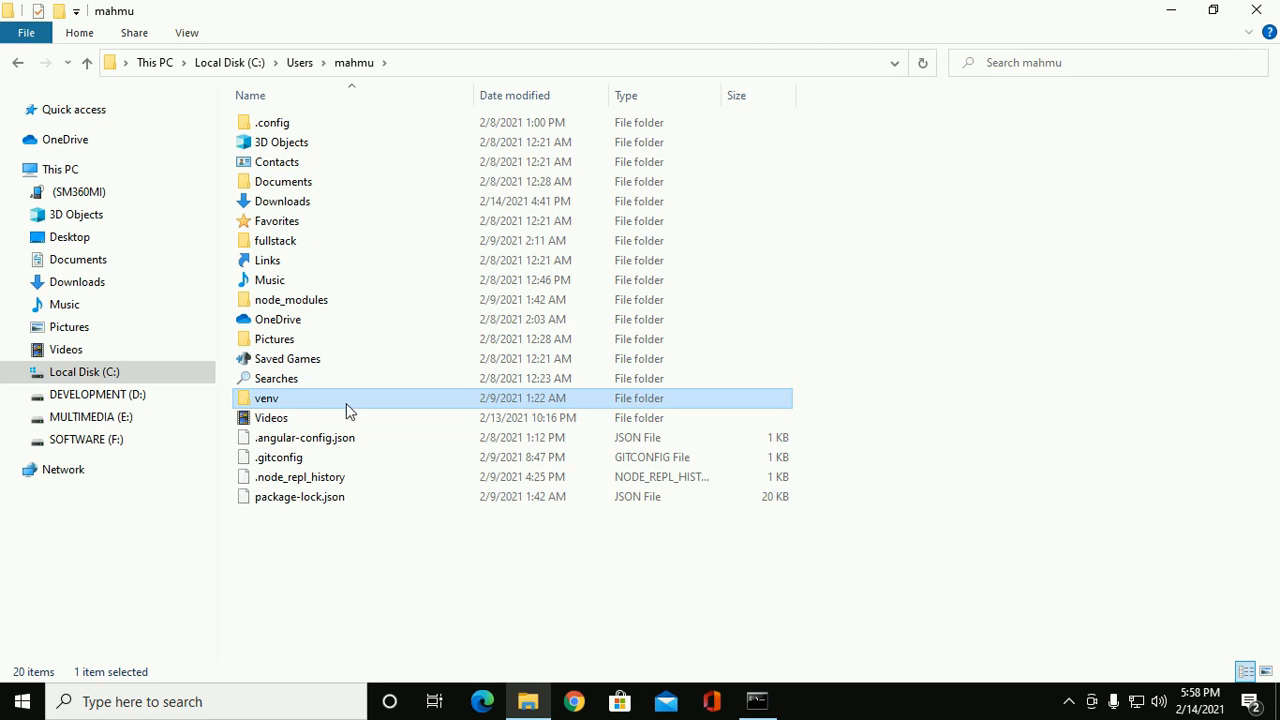
double_click(267, 398)
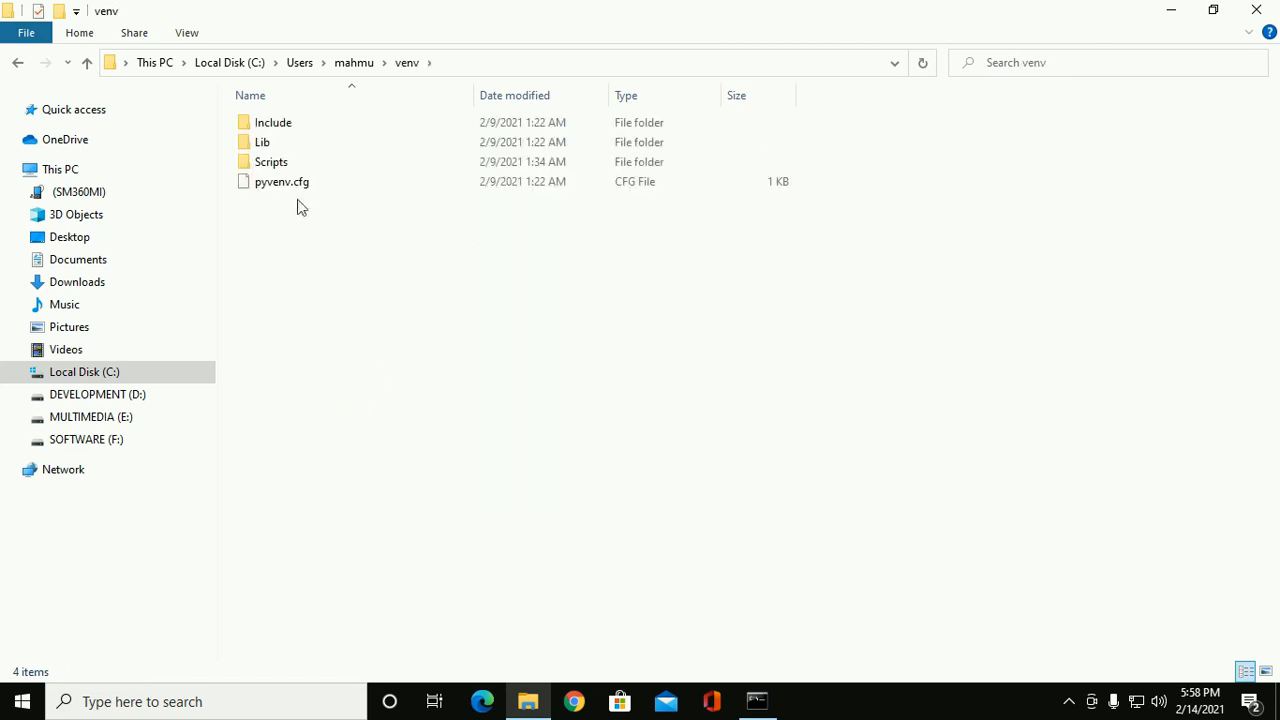
double_click(271, 161)
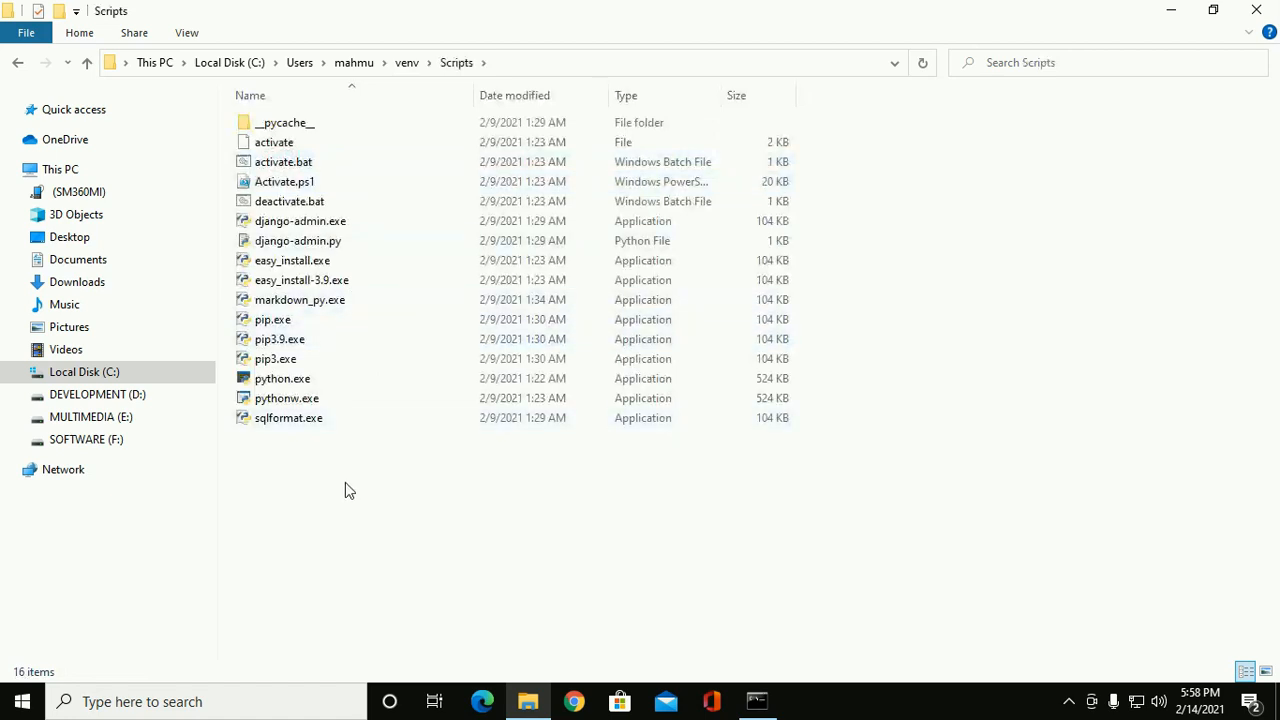
click(282, 378)
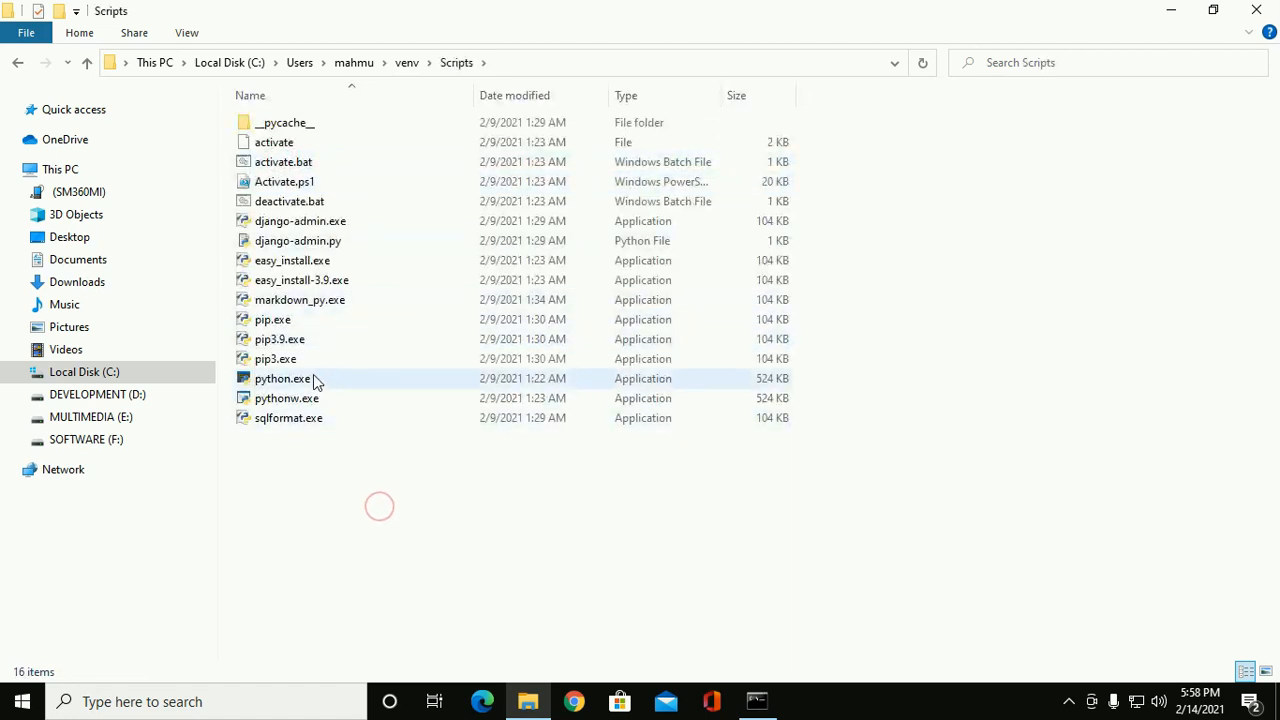
click(283, 378)
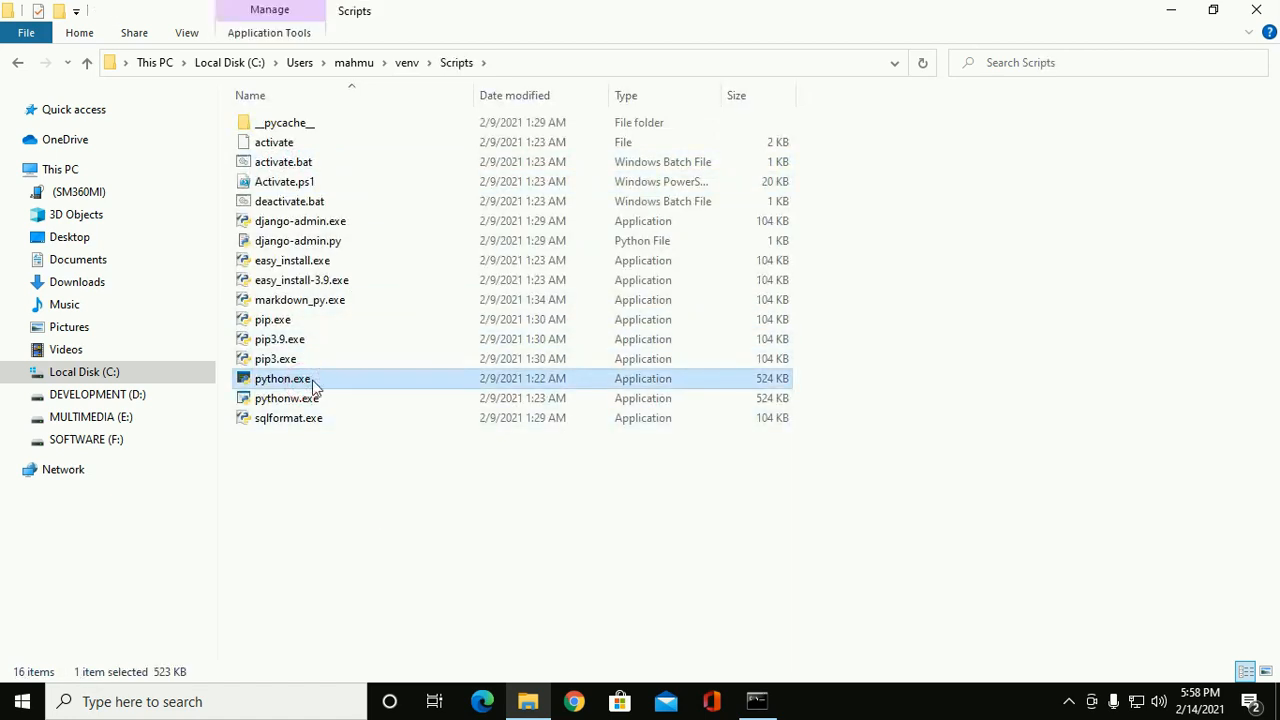
mouse_move(324, 381)
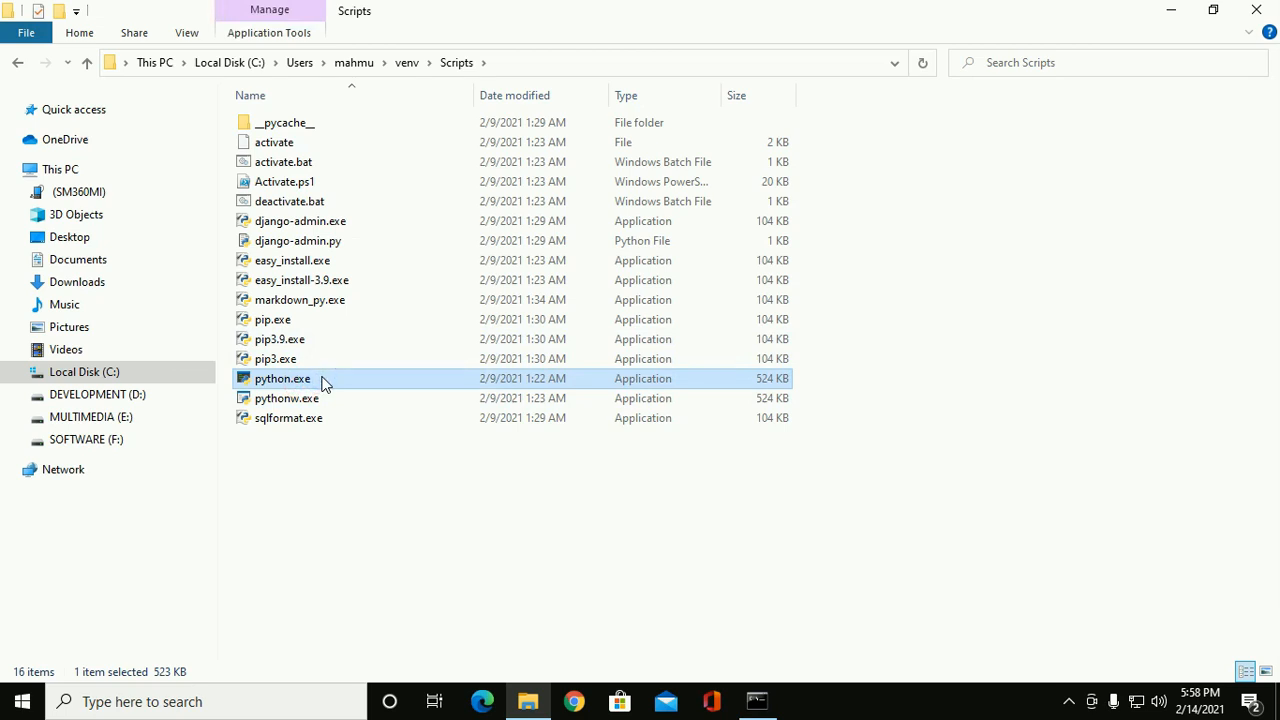
View python.exe's Properties, then reveal the Scripts folder path in the address bar.
right_click(283, 378)
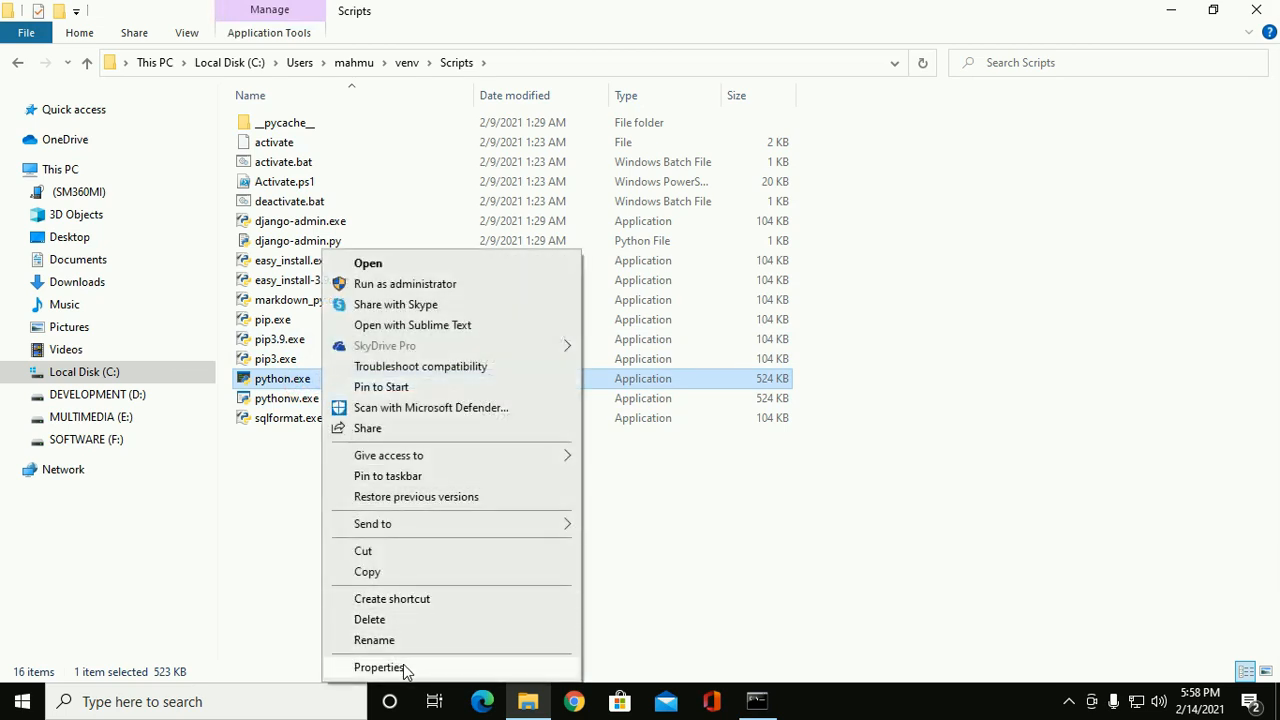
click(380, 667)
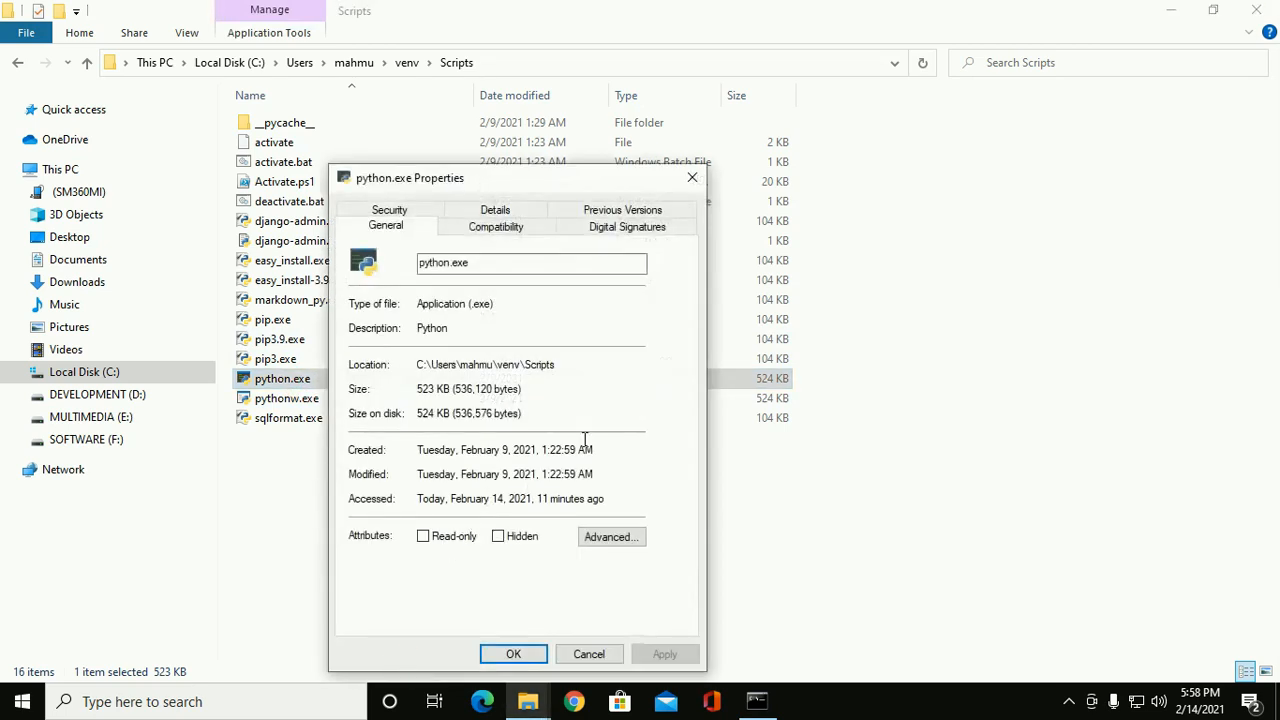
click(475, 262)
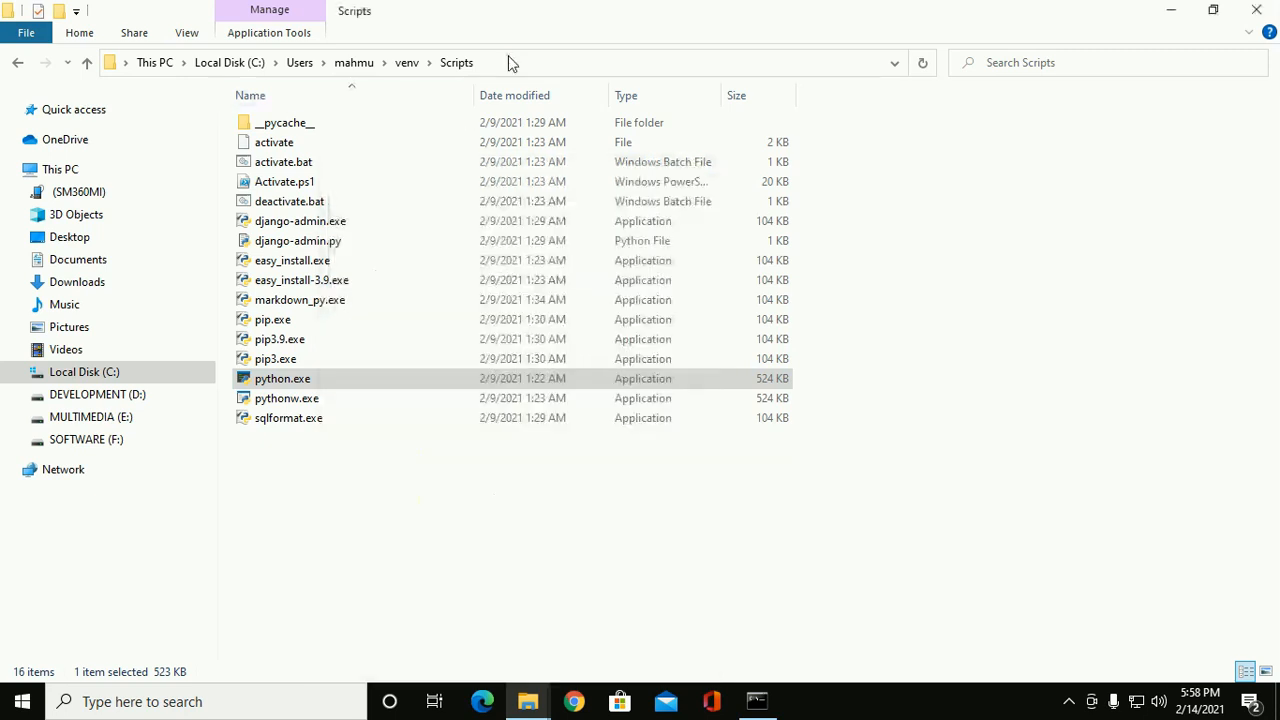
click(510, 62)
text(\python.exe)
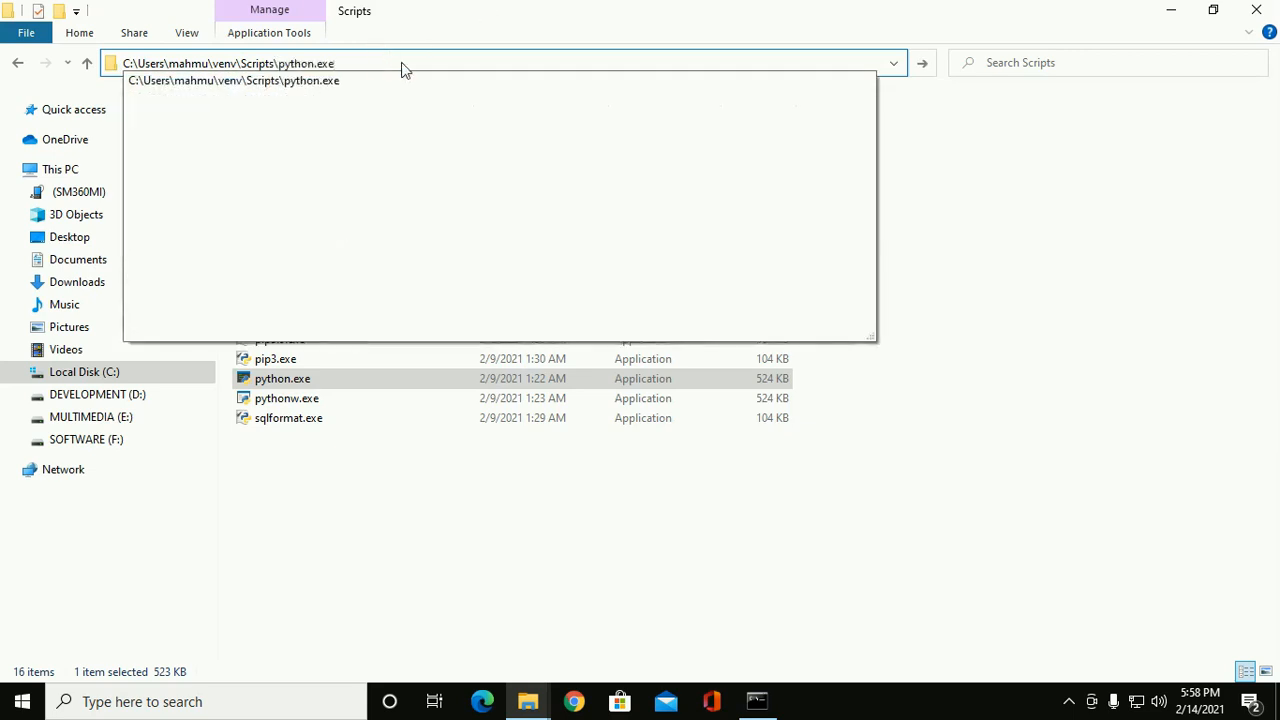
click(228, 63)
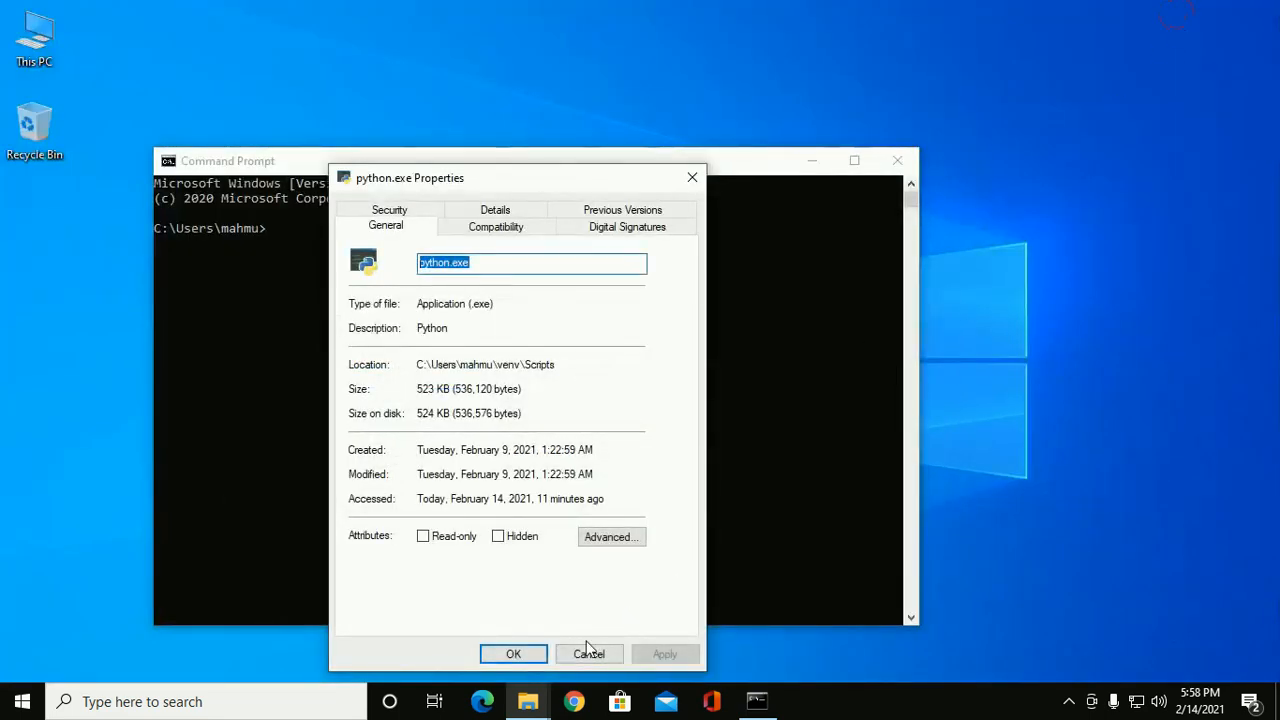
Run 'C:\Users\mahmu\venv\Scripts\python.exe -m pip install --upgrade pip' in Command Prompt.
click(588, 653)
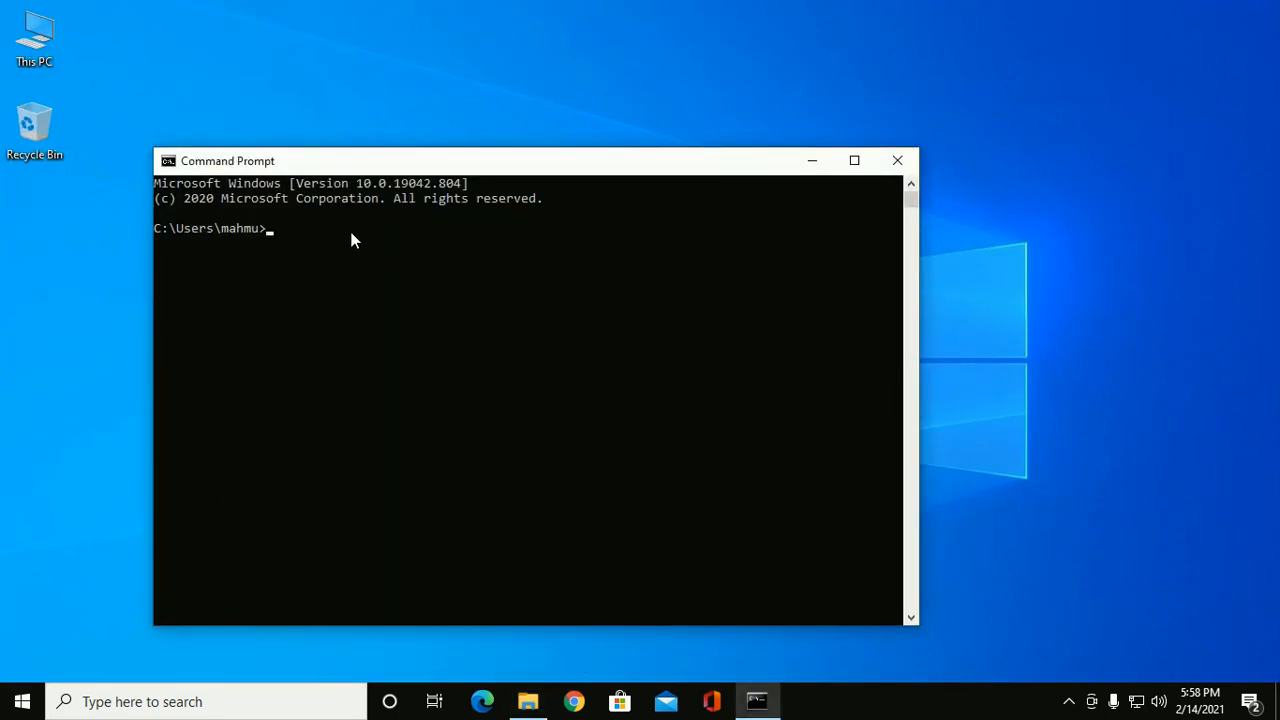
text(C:\Users\mahmu\venv\Scripts\python.exe)
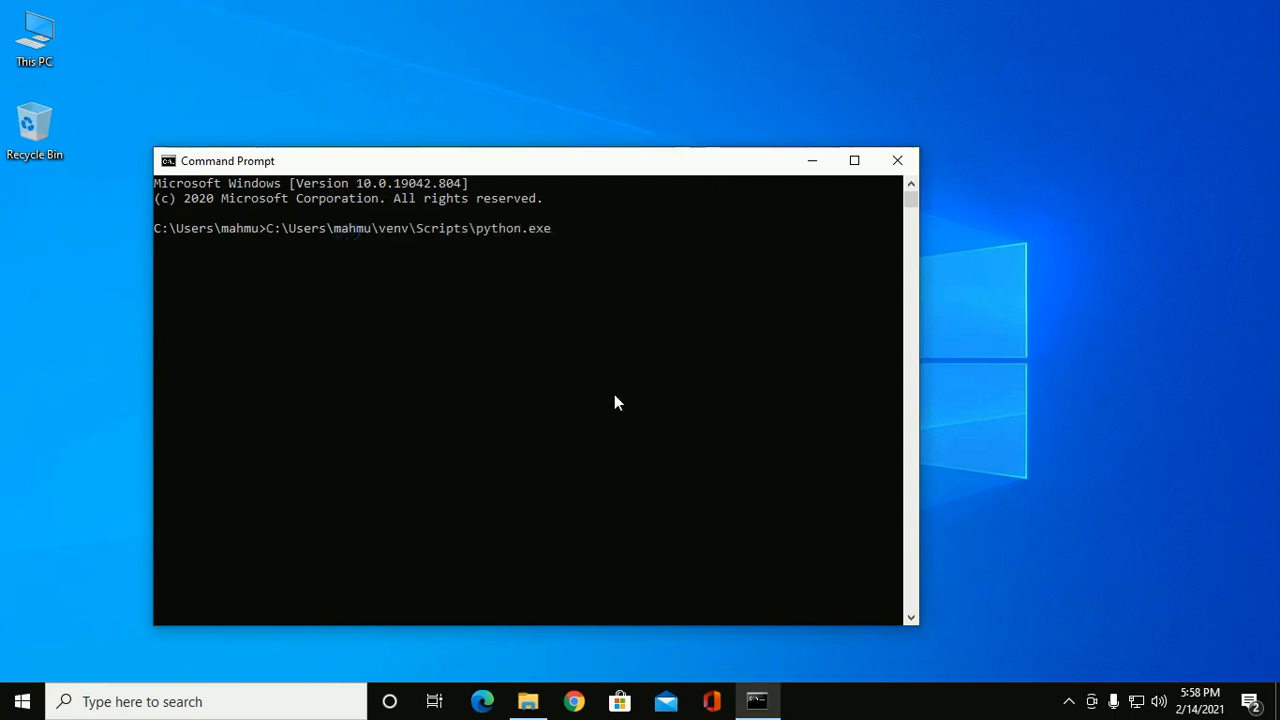
text(-m)
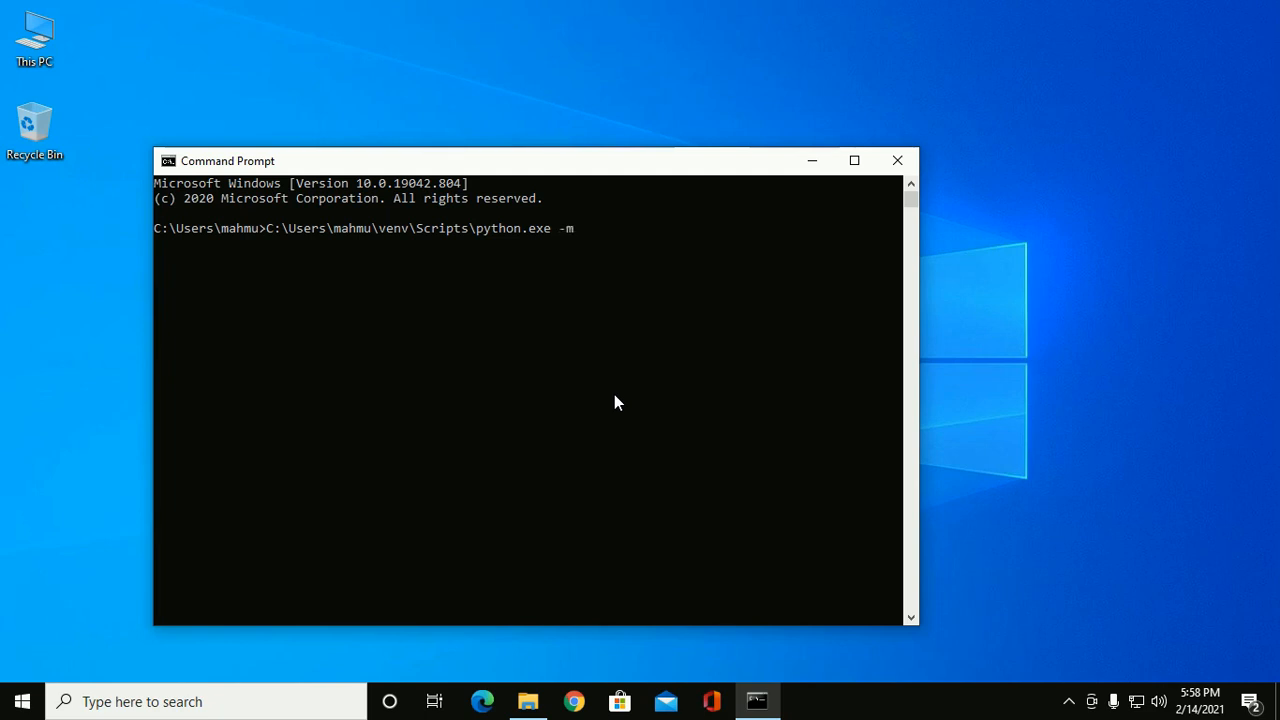
text(p)
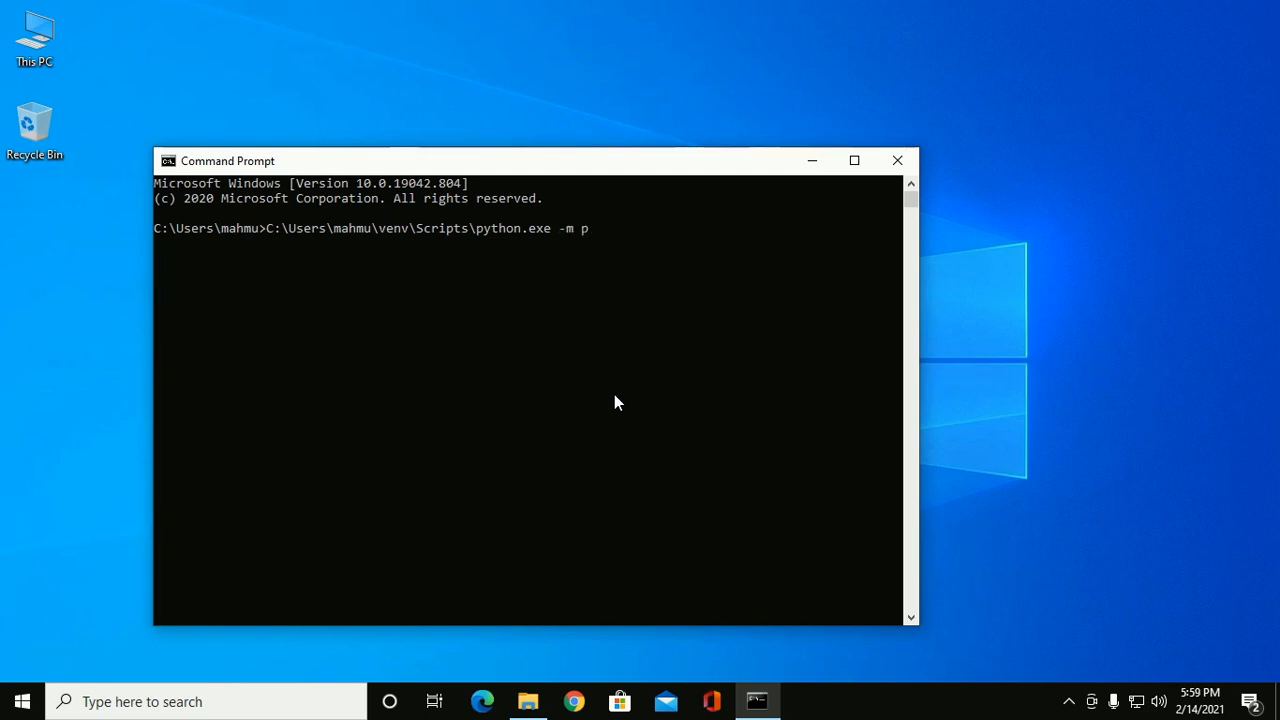
text(ip)
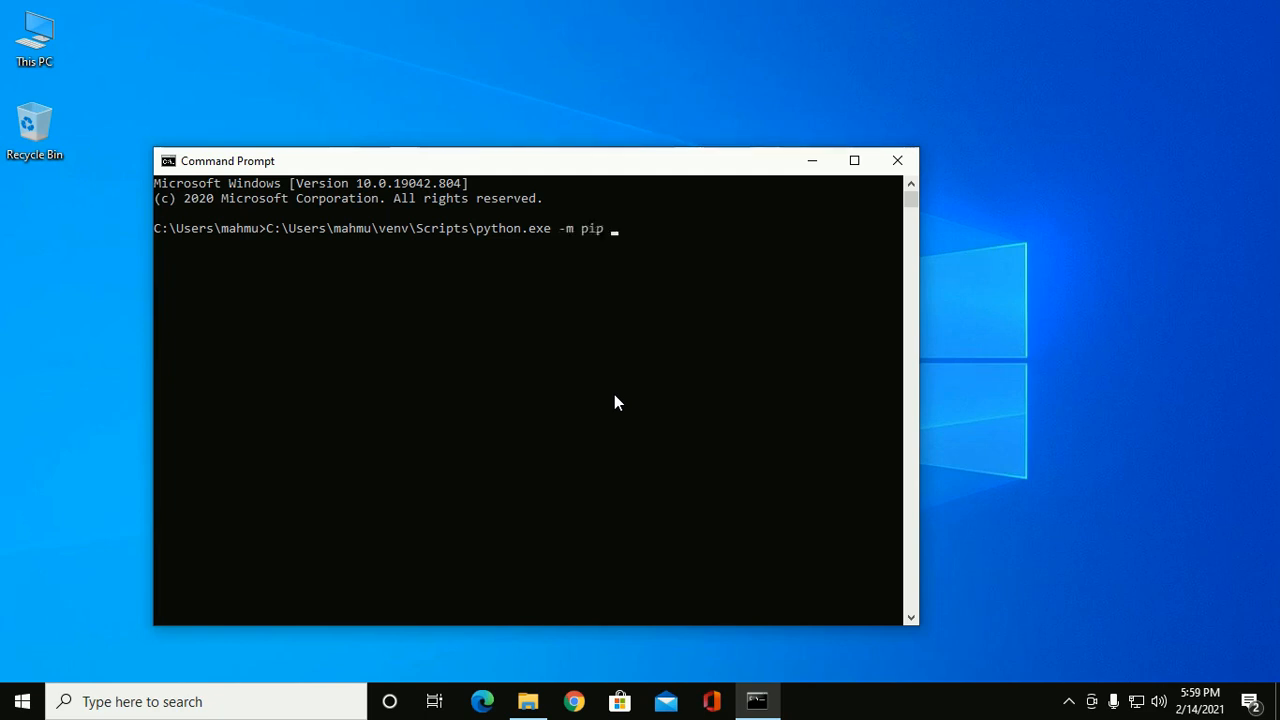
text(install)
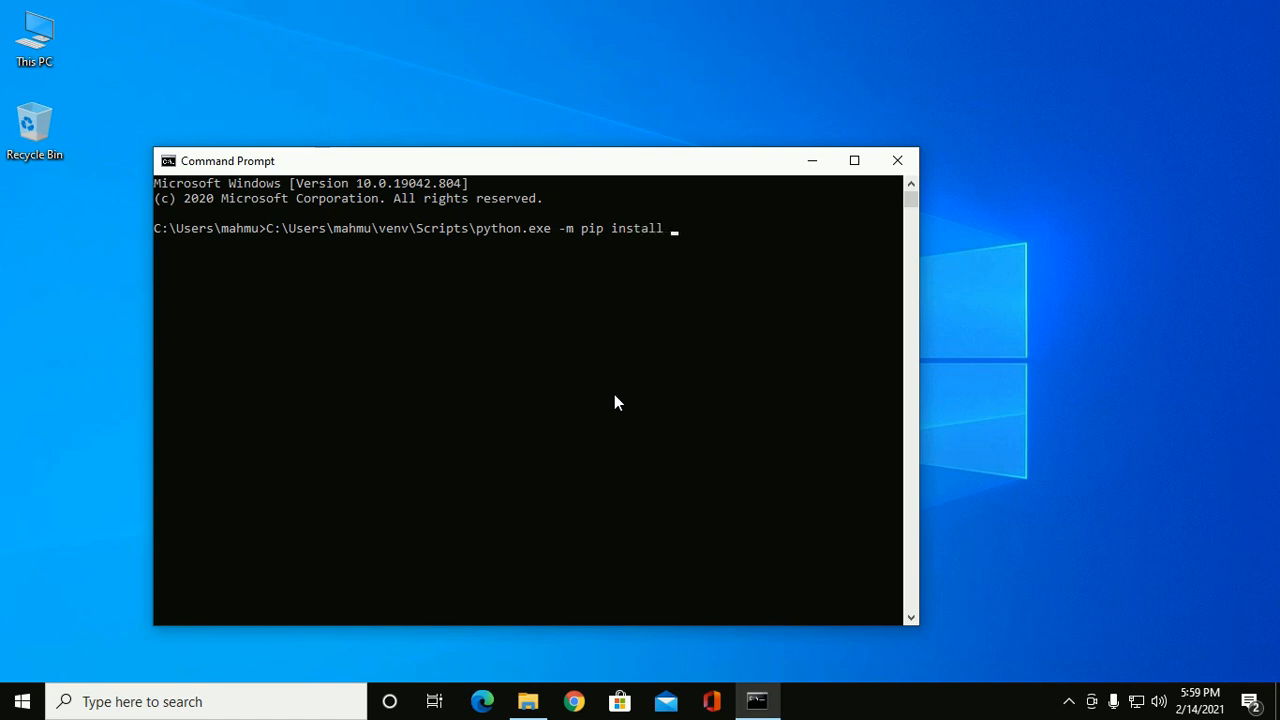
text(--)
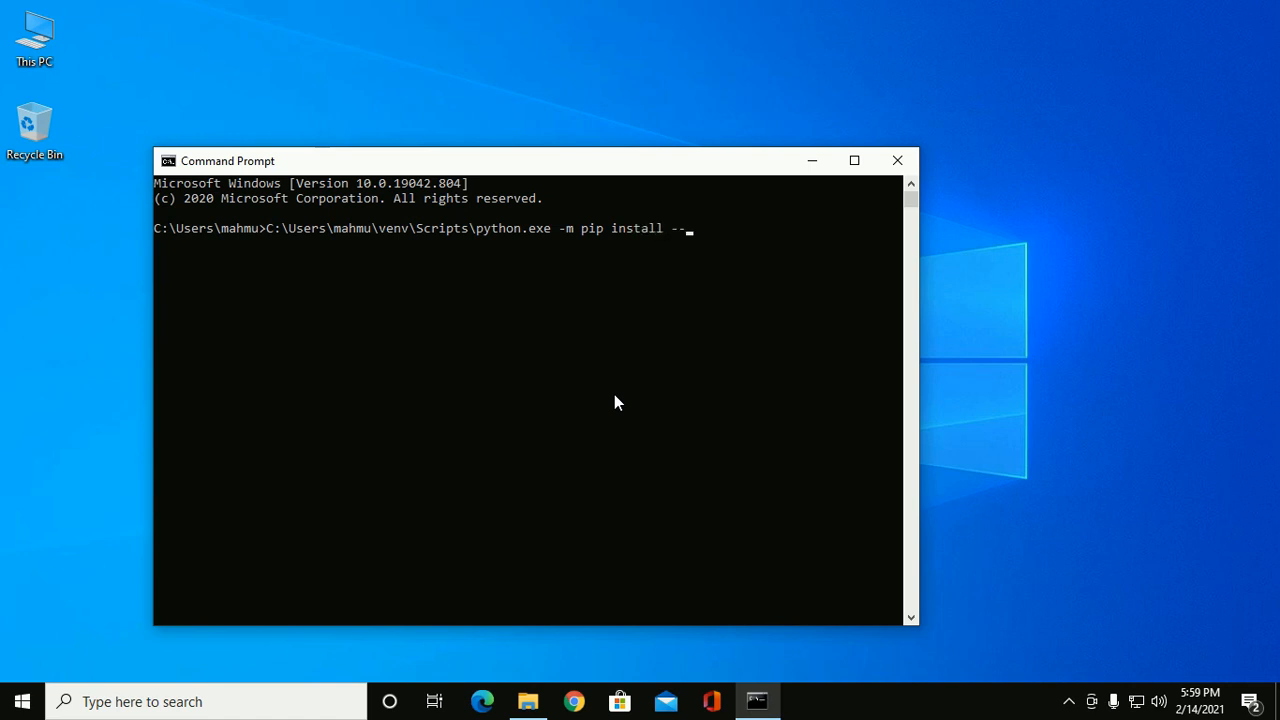
text(upgr)
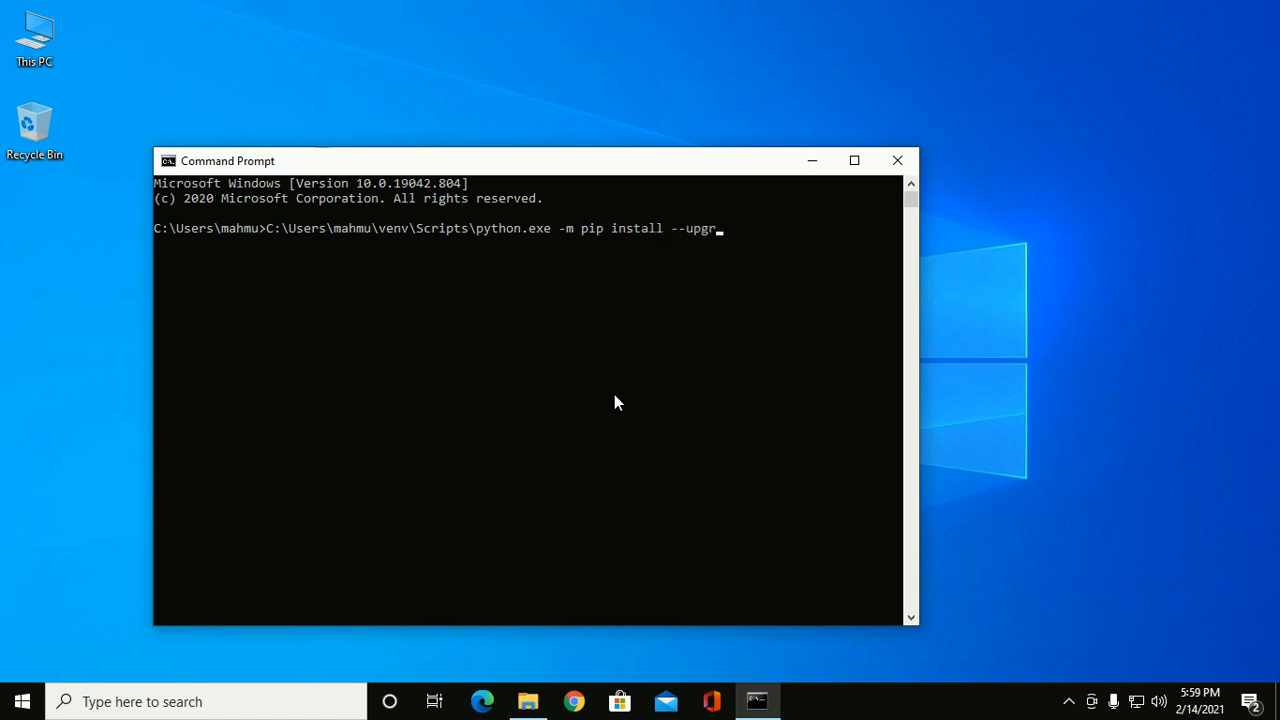
text(ade)
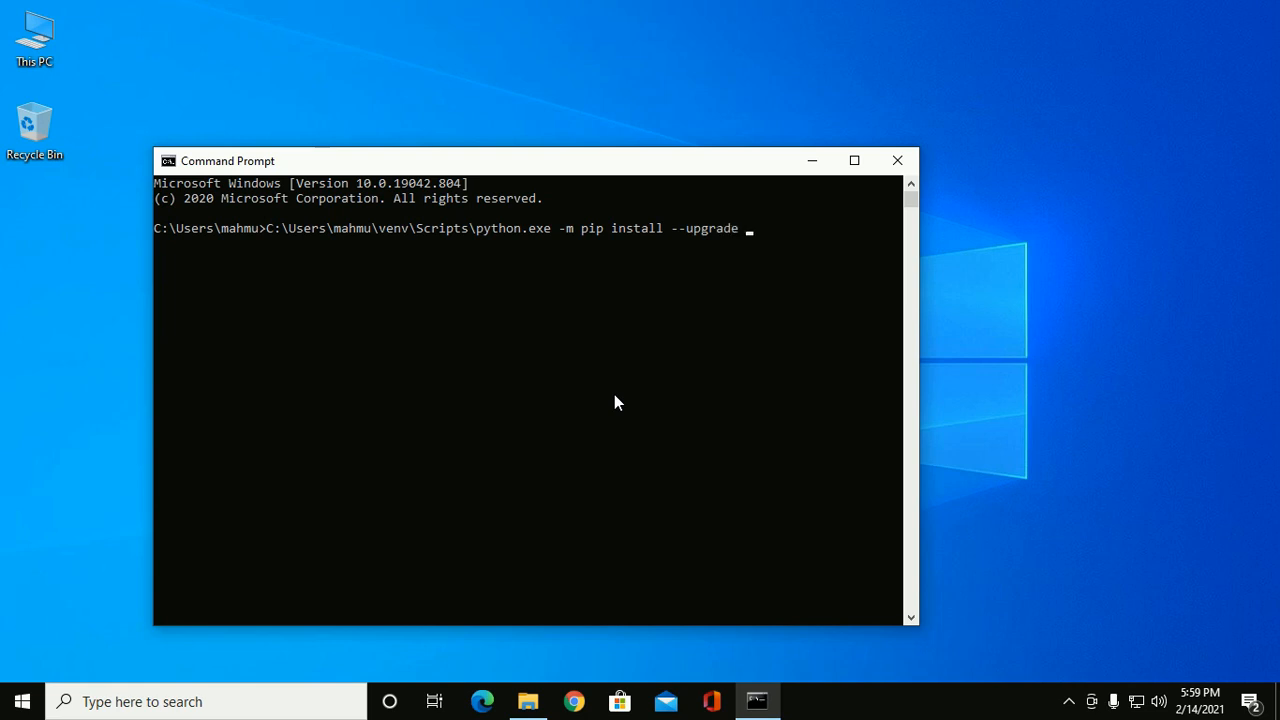
text(pip)
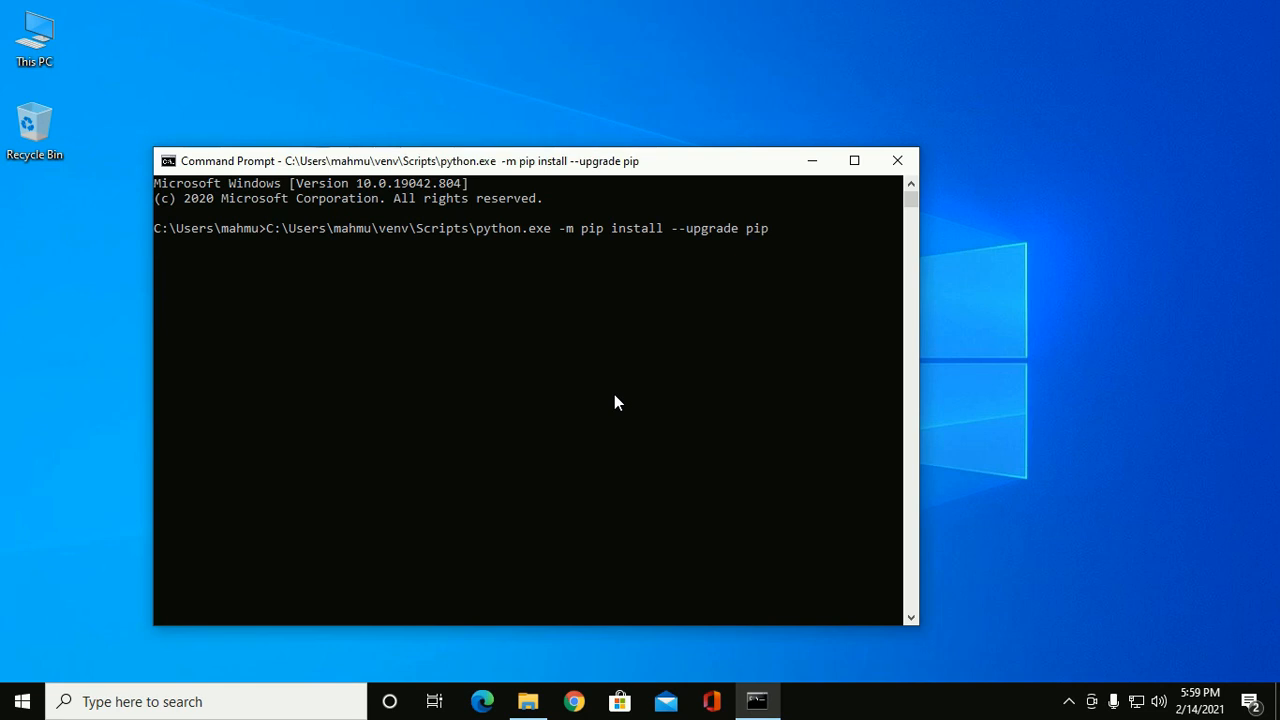
key(enter)
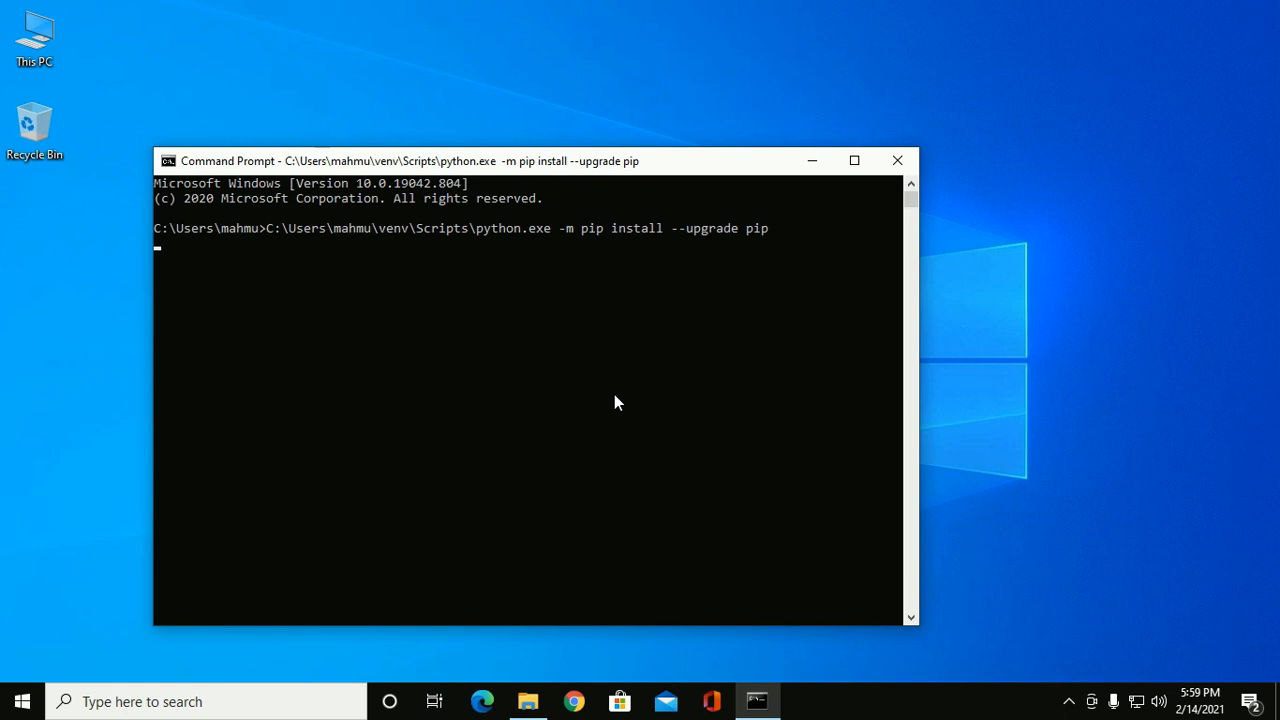